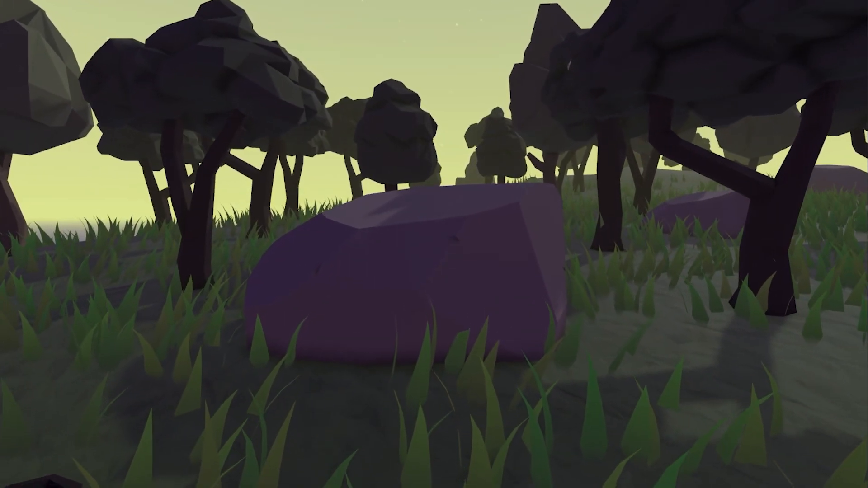
mouse_move(434, 244)
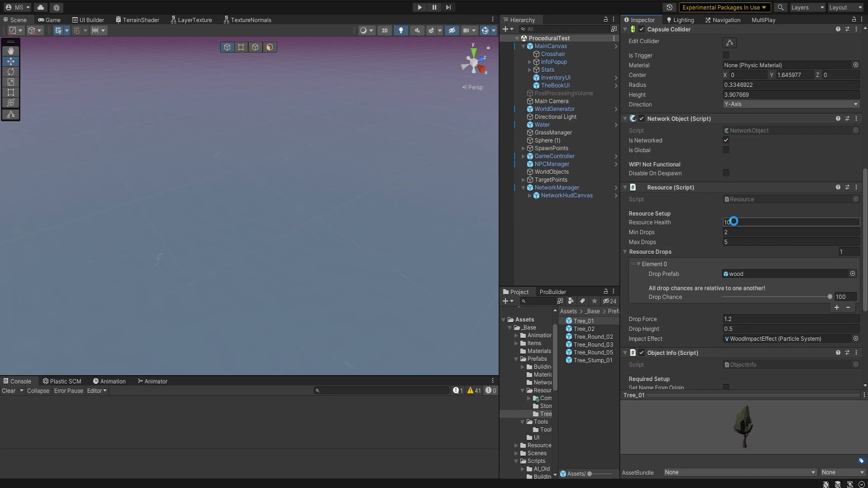
Set Tree_01's Resource Health to 15 and Max Drops to 4.
text(15)
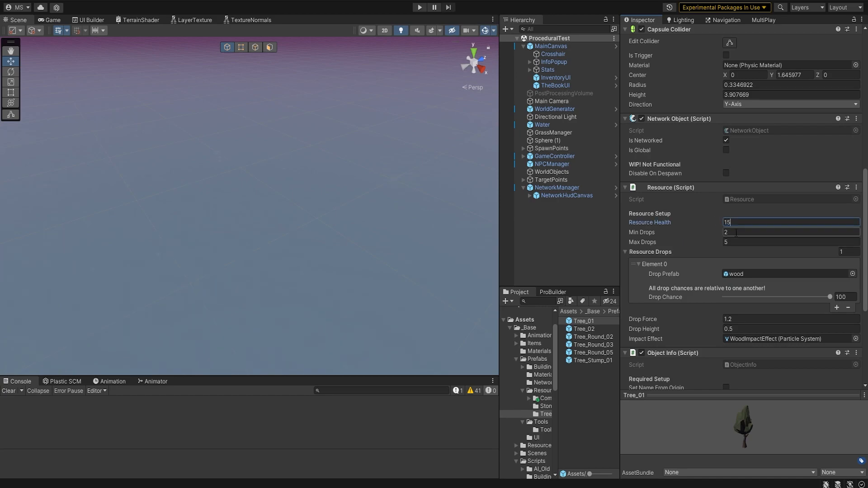
click(775, 242)
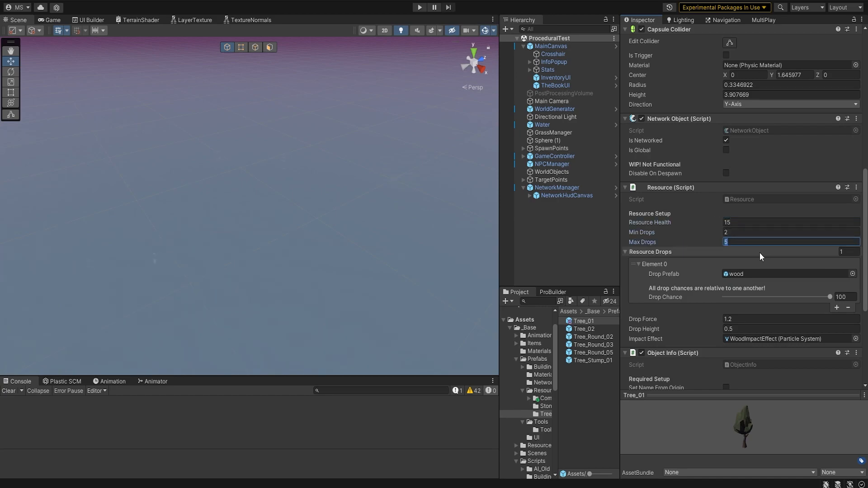
text(4)
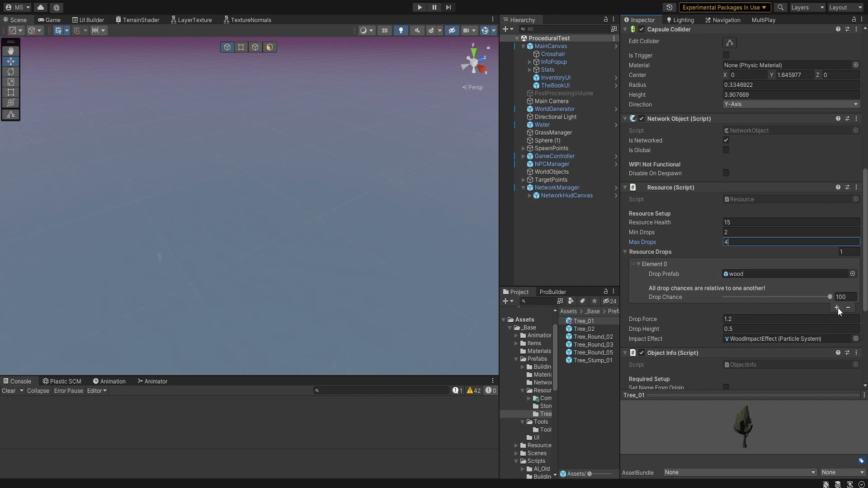
click(836, 307)
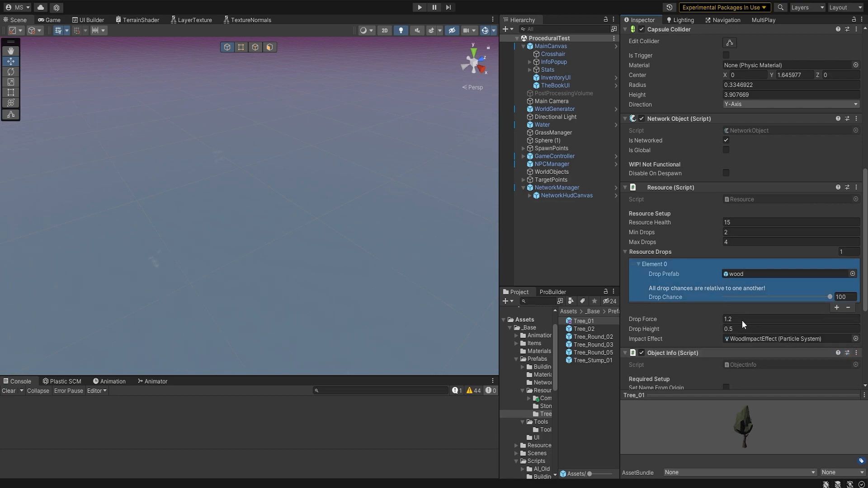
Search for the Object Info component on the Spooky Skeleton stone-resource prefab.
click(788, 319)
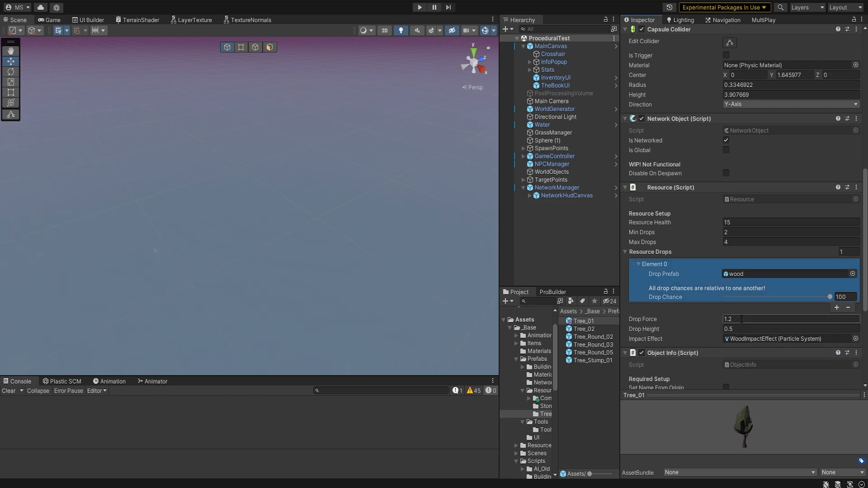
click(595, 329)
text(obje)
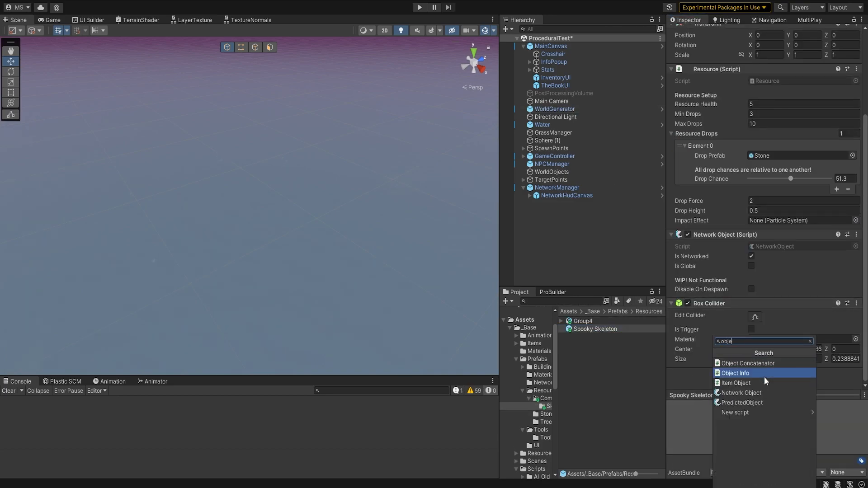
Add Object Info to Spooky Skeleton with Set Name From Origin ticked.
click(734, 372)
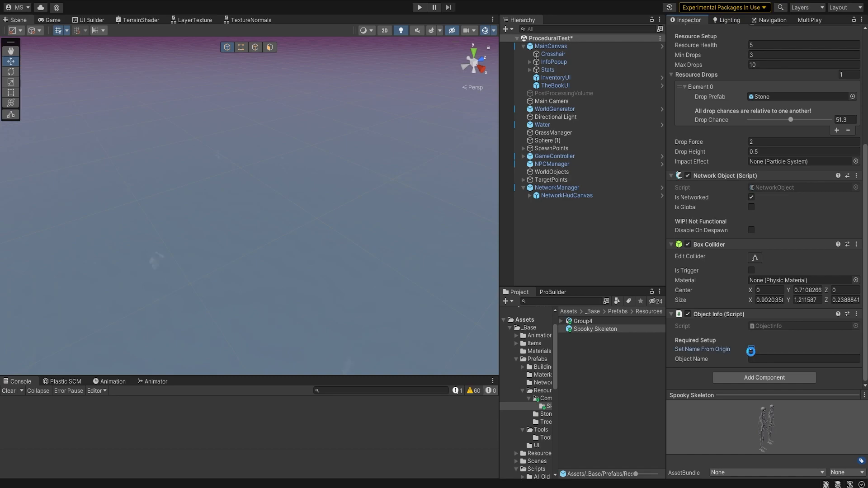
click(750, 349)
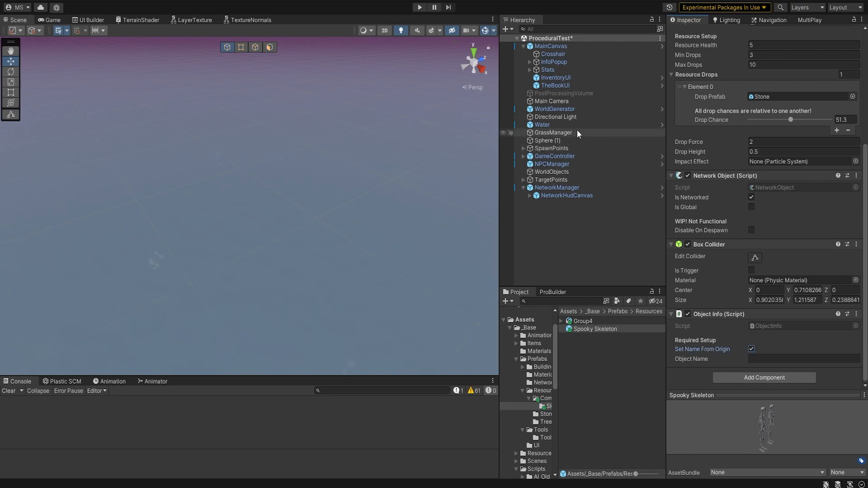
click(553, 110)
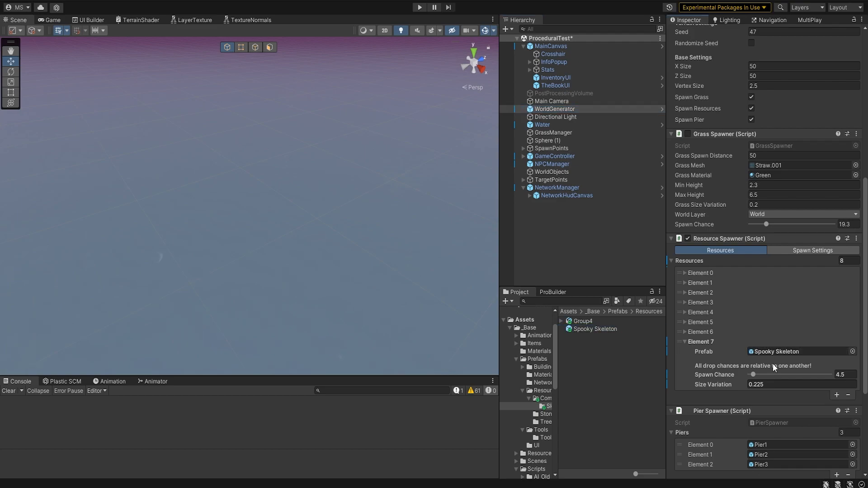
Check WorldGenerator's Resource Spawner list includes Spooky Skeleton at 4.5 spawn chance.
click(419, 7)
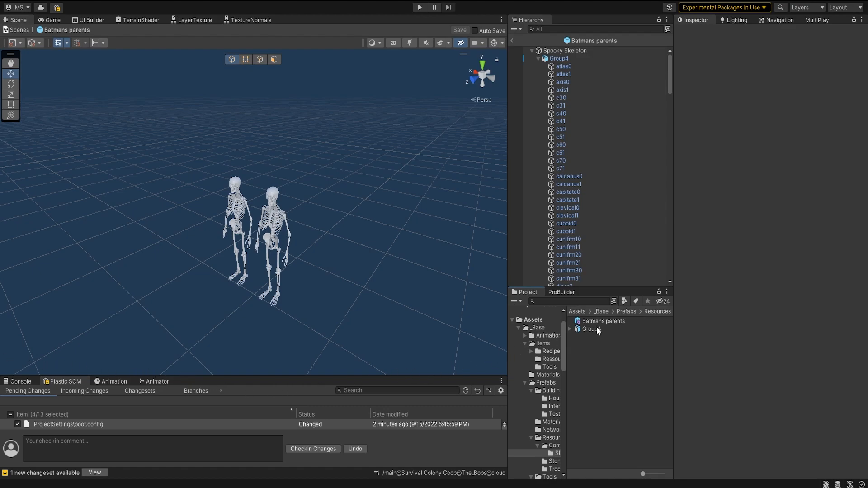
click(602, 321)
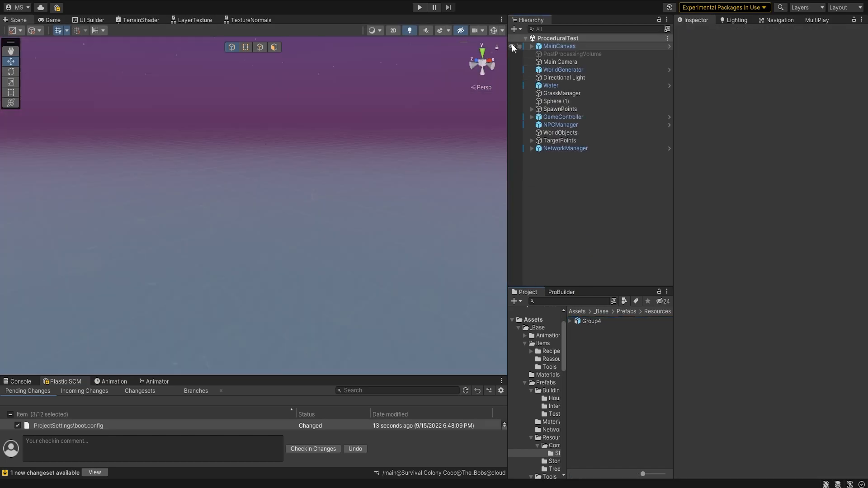
click(419, 8)
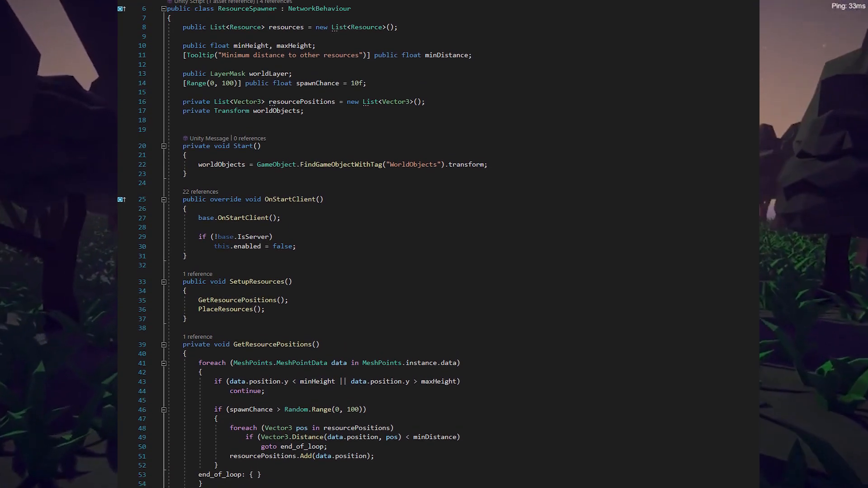
scroll(down, 3)
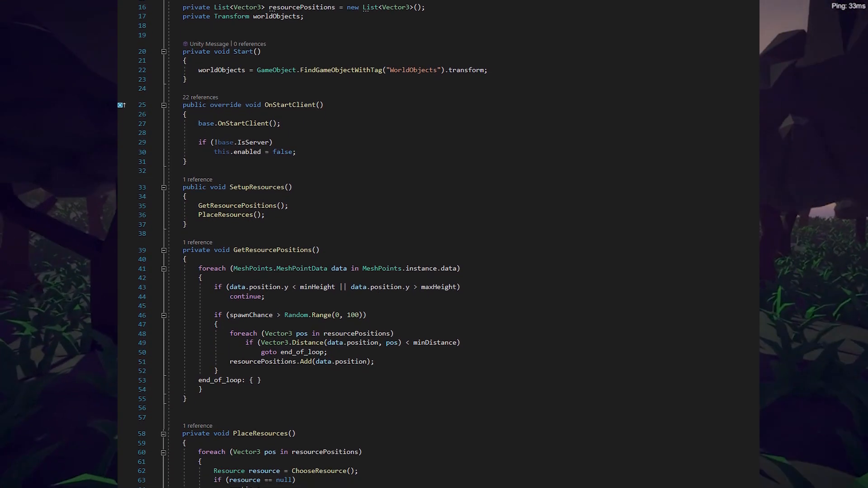
scroll(down, 3)
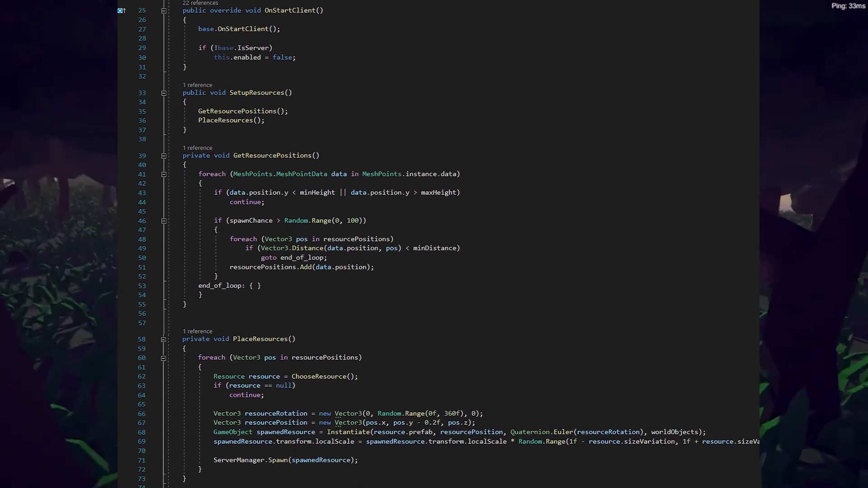
scroll(down, 3)
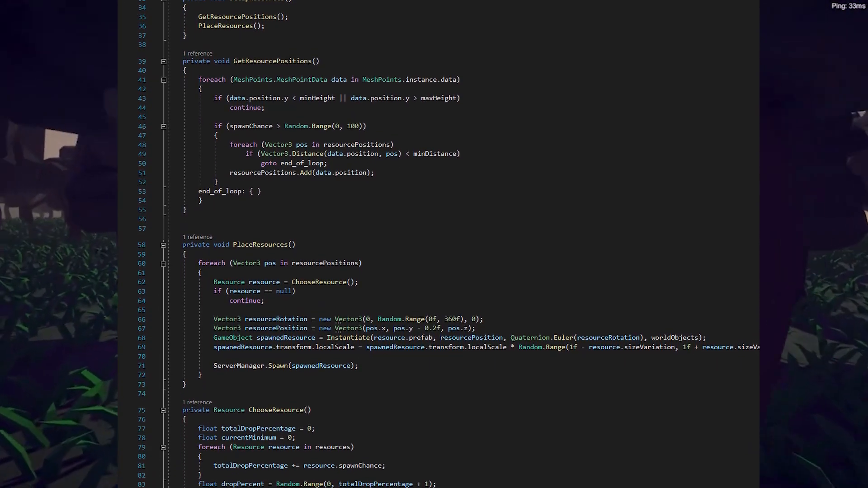
scroll(down, 3)
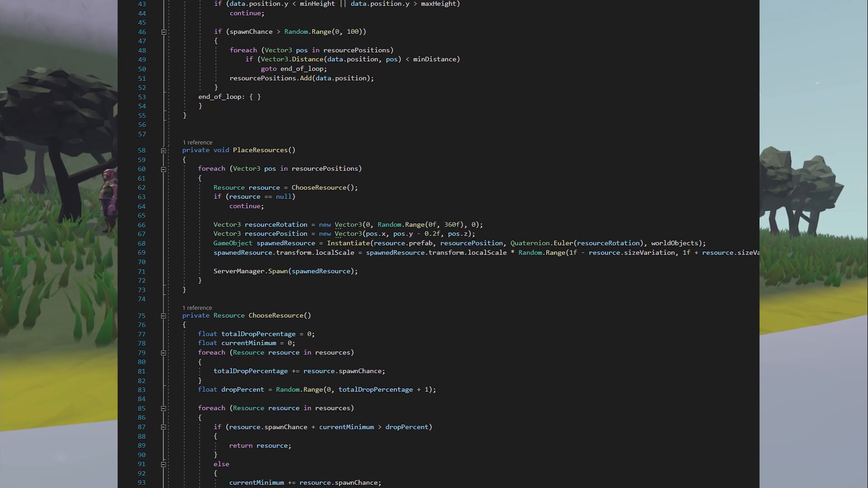
scroll(down, 3)
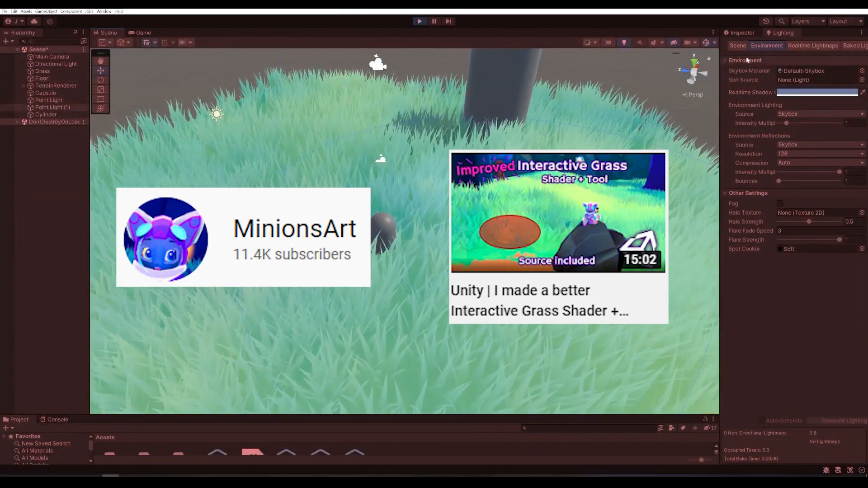
Show the Environment lighting settings for the grass demo scene.
click(53, 107)
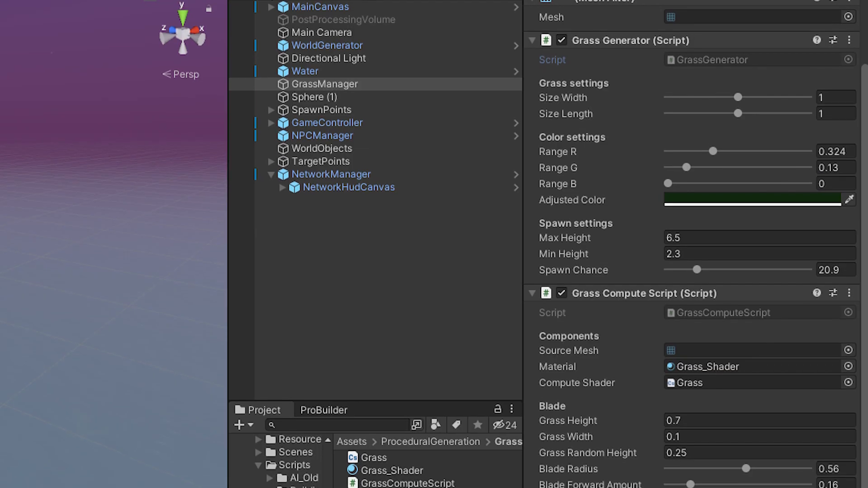
Scroll through GrassGenerator.cs down to the GenerateGrass method.
scroll(down, 3)
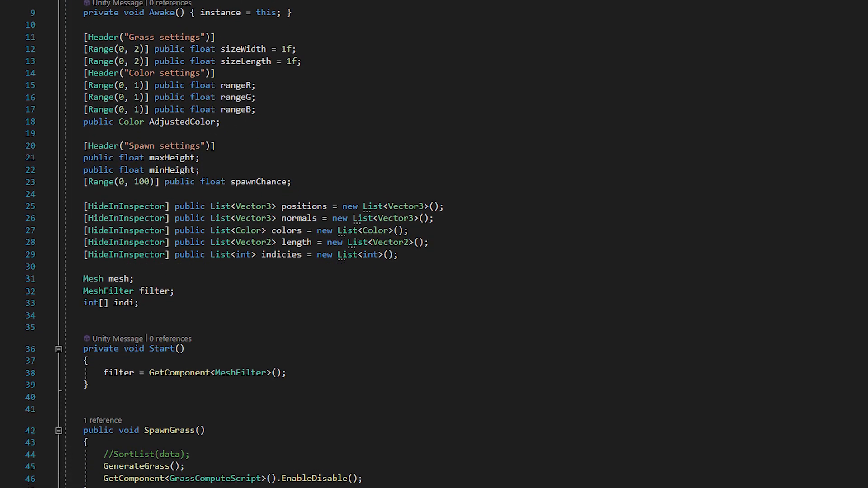
scroll(down, 3)
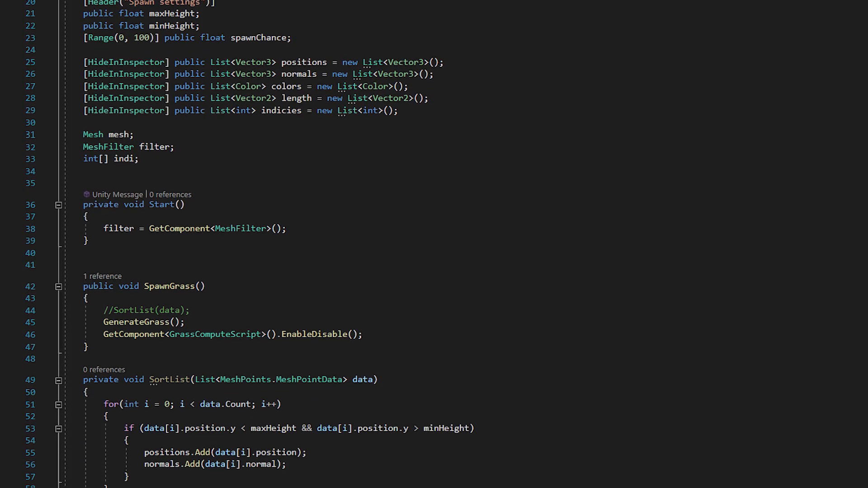
scroll(down, 3)
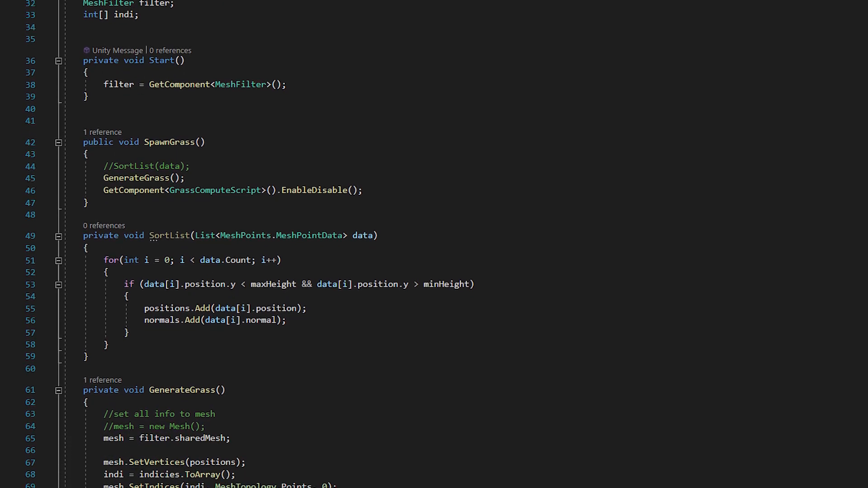
scroll(down, 3)
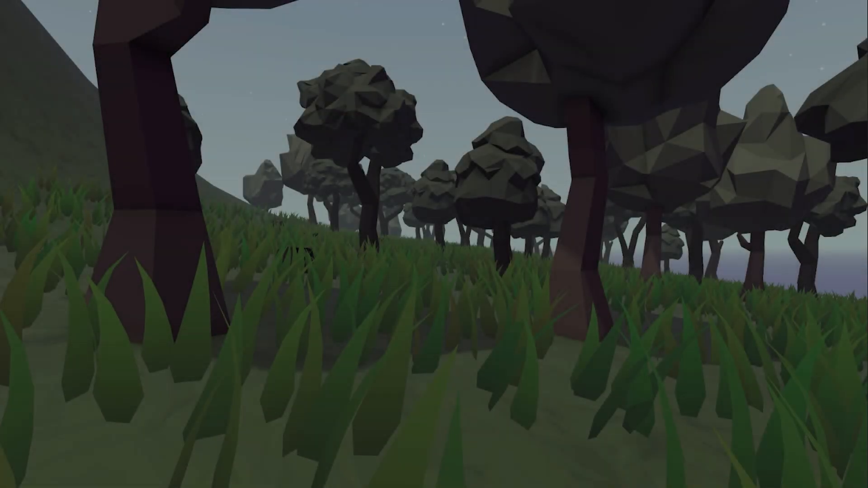
mouse_move(433, 245)
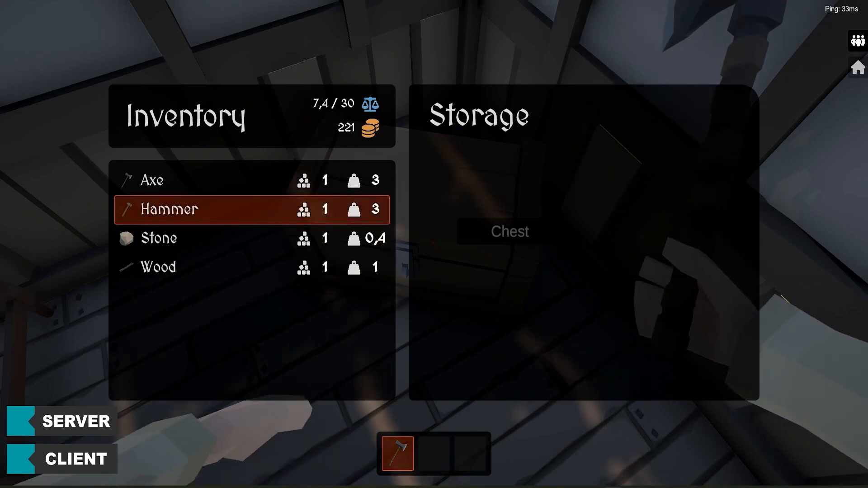
Select an item in the storage chest inventory before closing the panel.
click(158, 269)
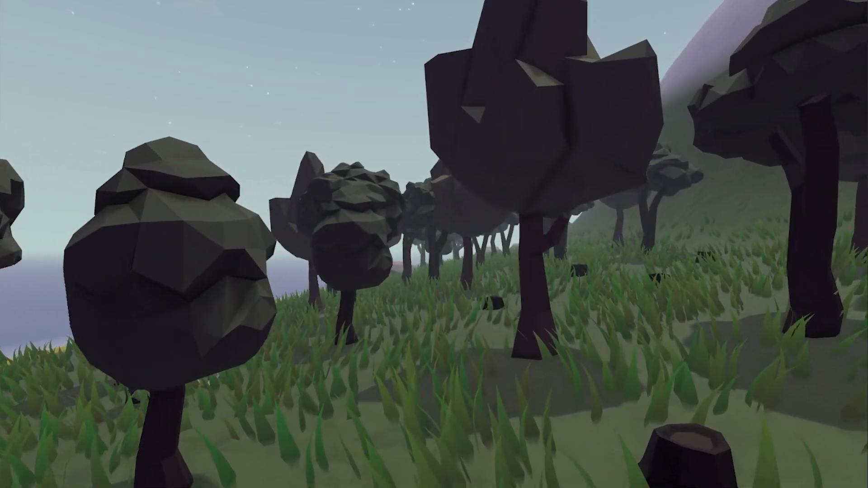
mouse_move(434, 244)
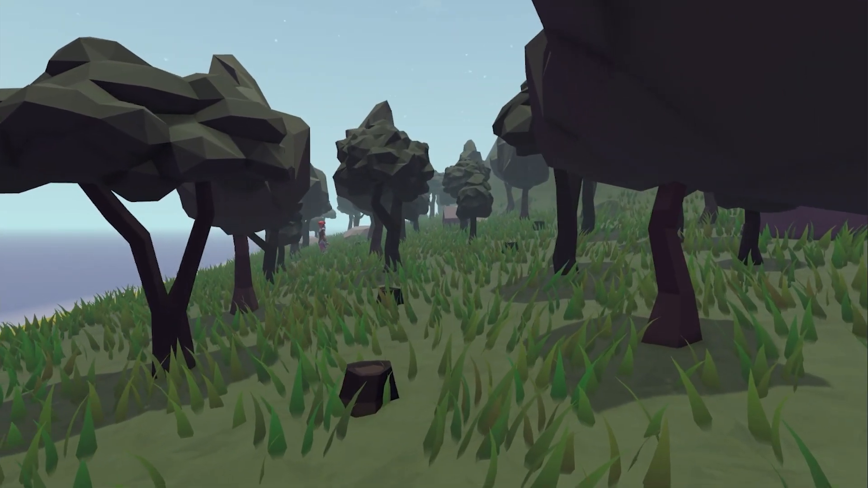
mouse_move(433, 244)
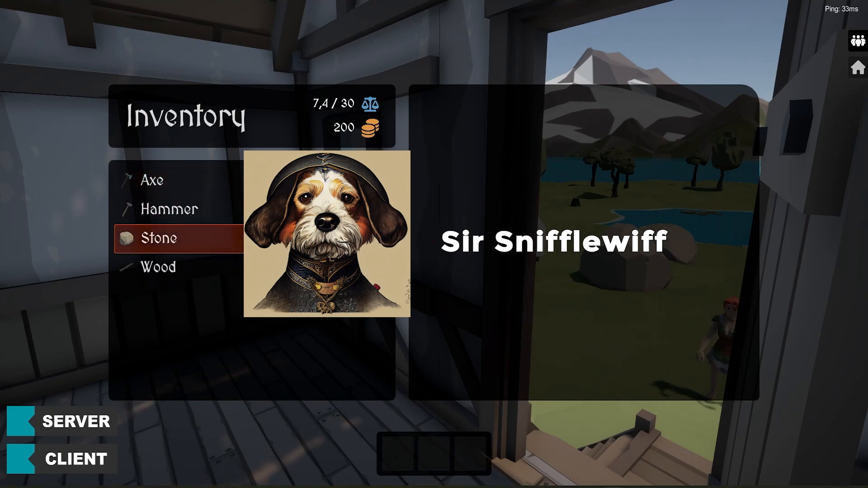
Select inventory items to show details, then select Wood in the new inventory UI.
click(158, 237)
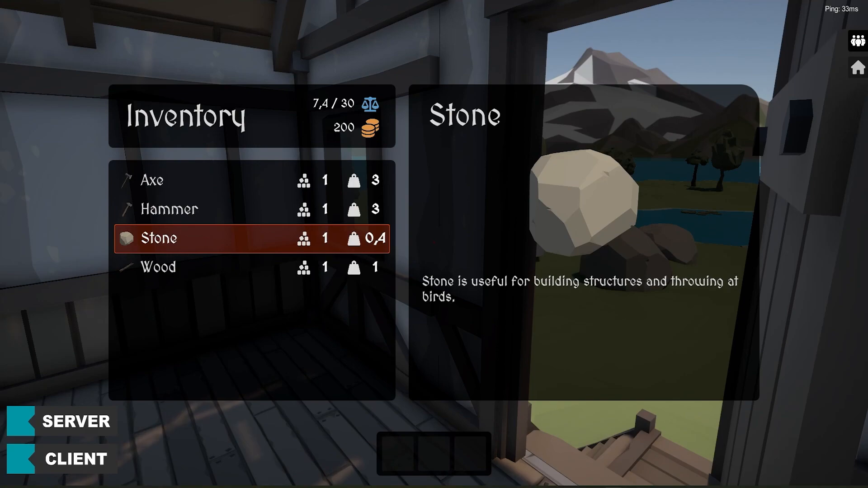
click(158, 268)
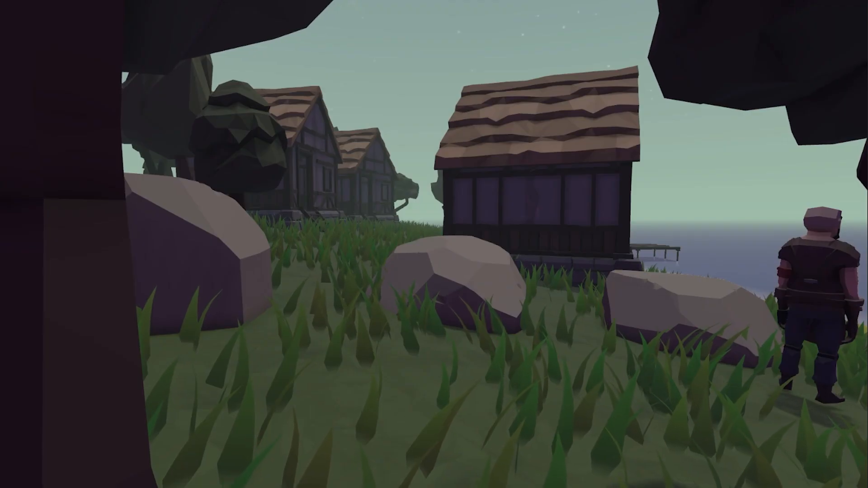
mouse_move(434, 244)
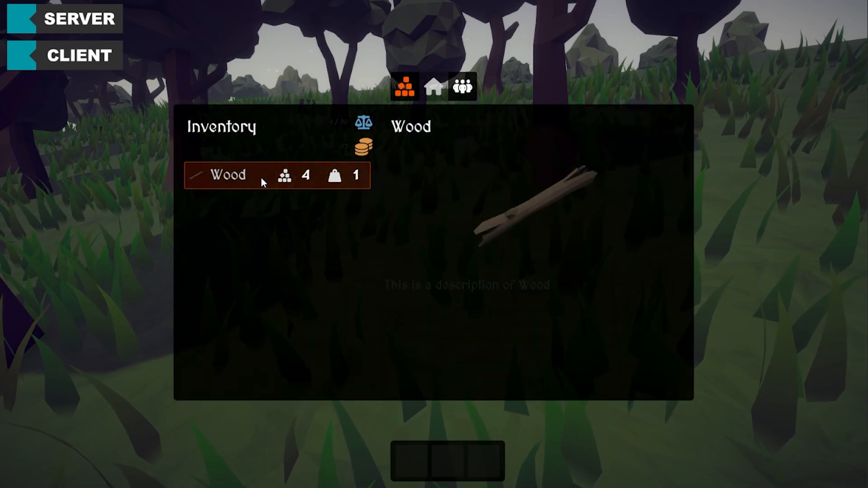
click(277, 176)
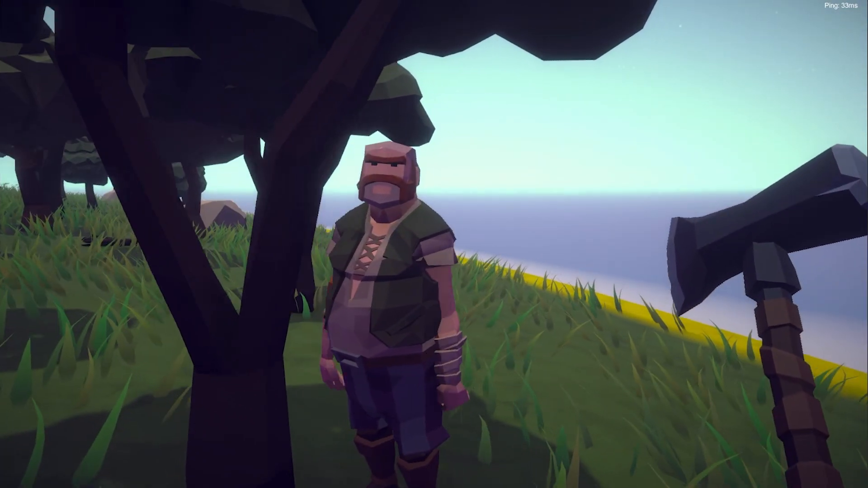
mouse_move(434, 244)
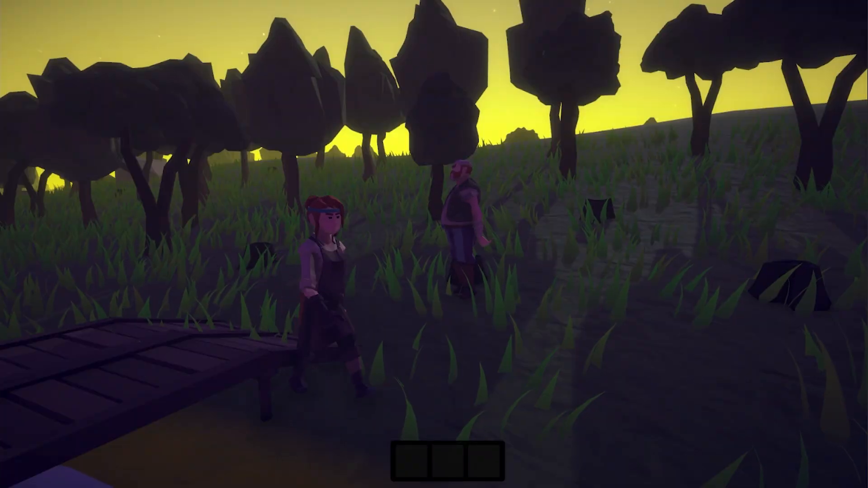
mouse_move(433, 244)
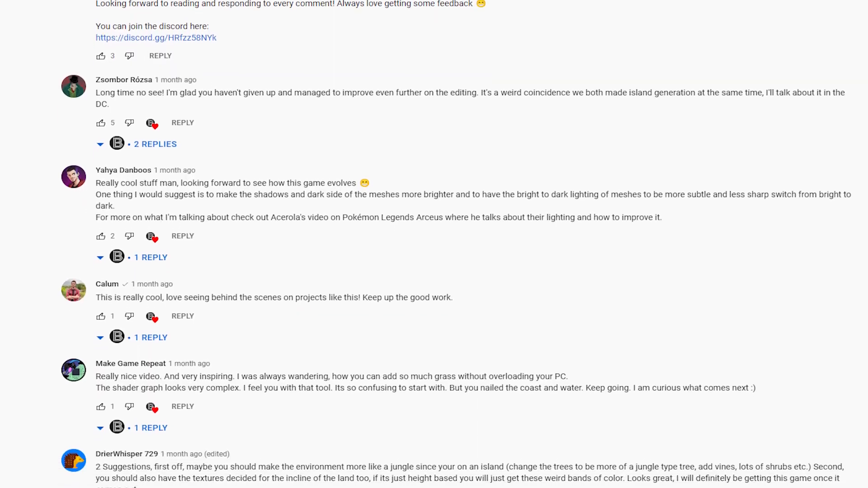
scroll(down, 3)
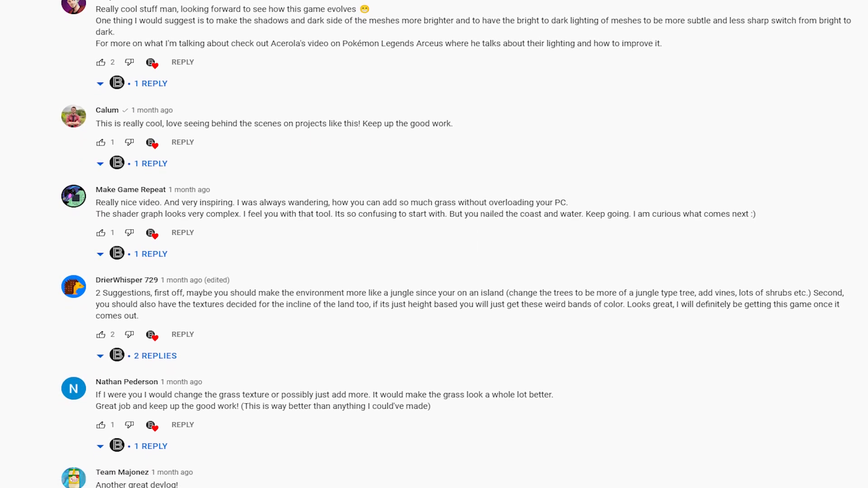
scroll(down, 3)
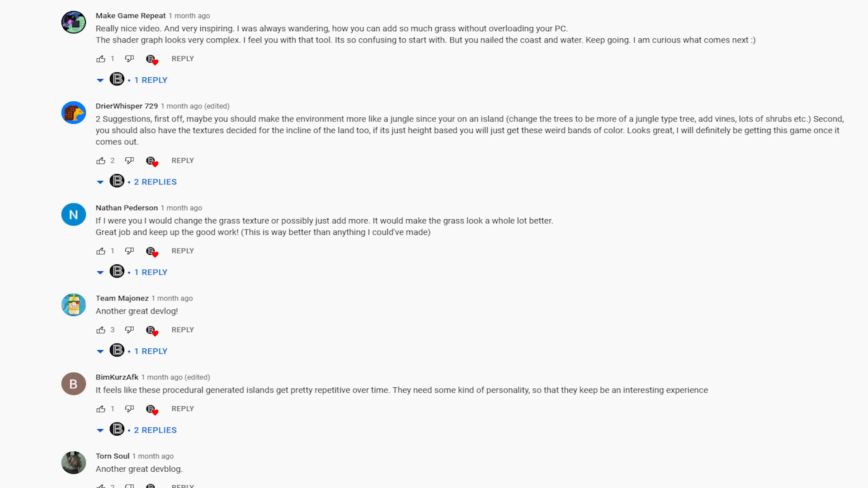
scroll(down, 3)
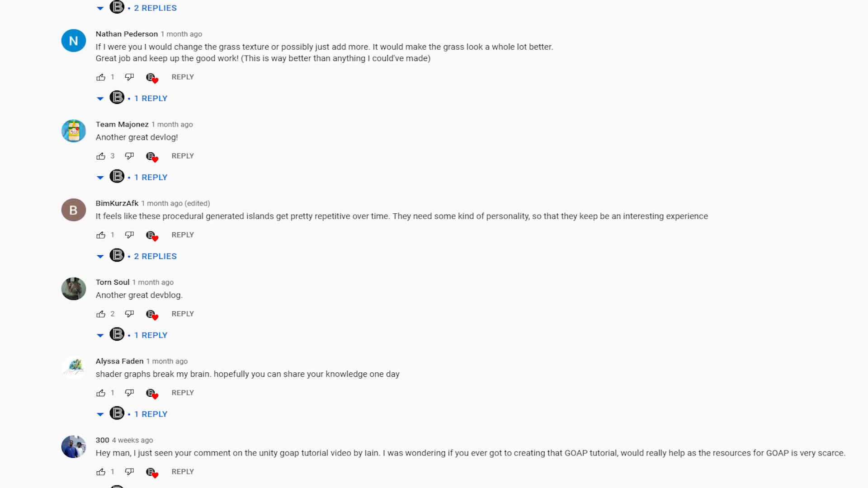